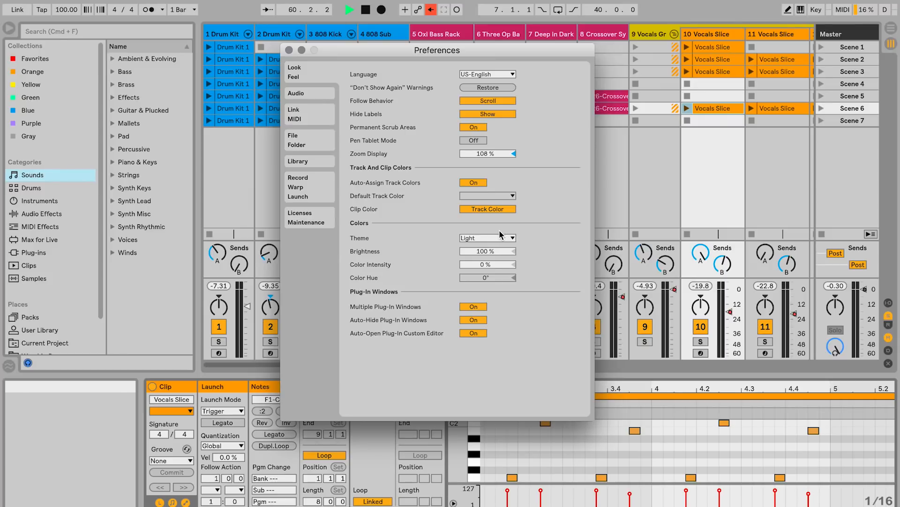
Choose the Mid Light theme in Look/Feel preferences and close Preferences.
{"action": "left_click", "coordinate": [487, 237]}
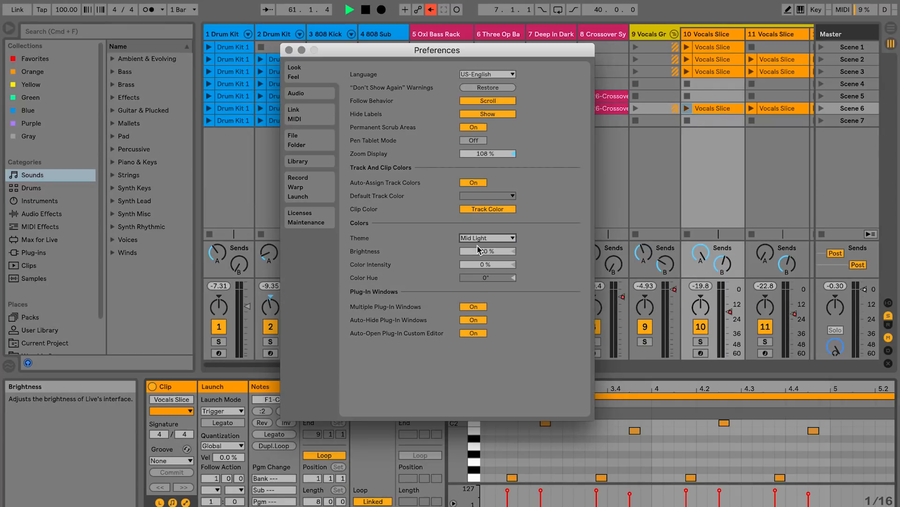
{"action": "left_click", "coordinate": [486, 238]}
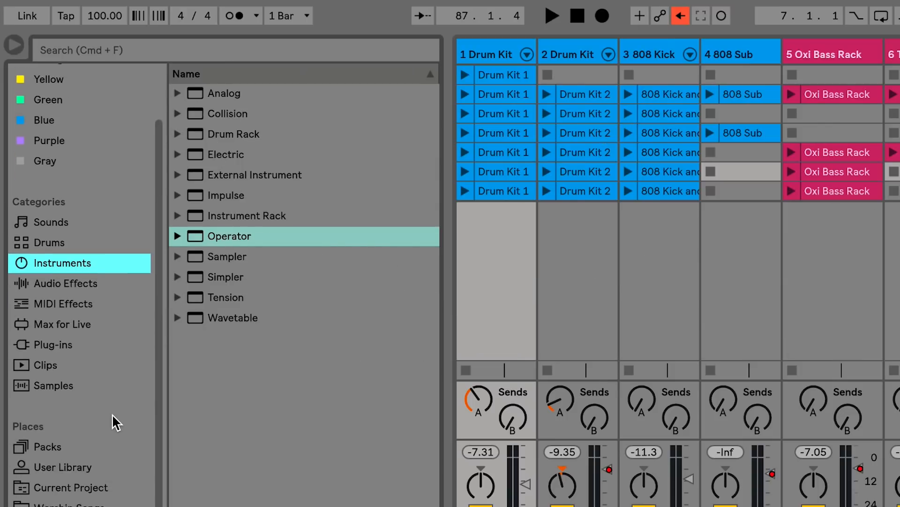
Browse Packs, Audio Effects, and the Orange and Favorites collections, ending on Orange.
{"action": "left_click", "coordinate": [47, 446]}
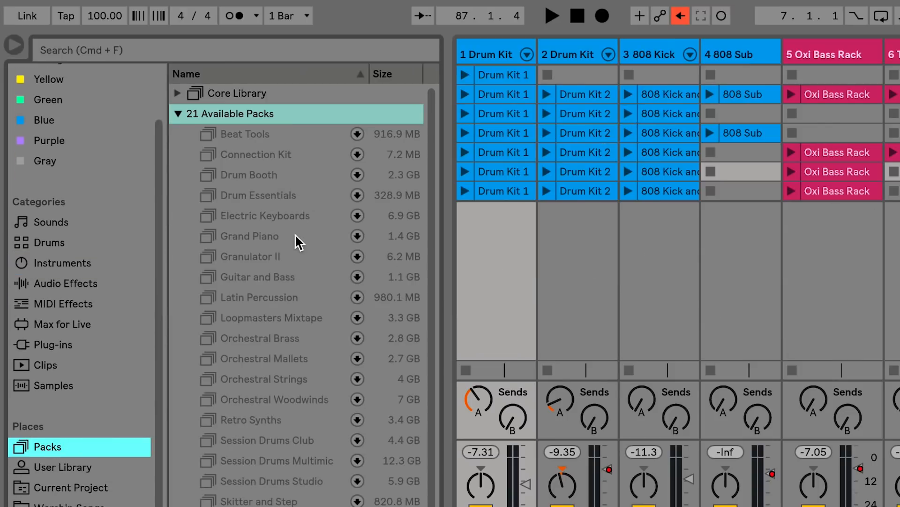
{"action": "left_click", "coordinate": [67, 365]}
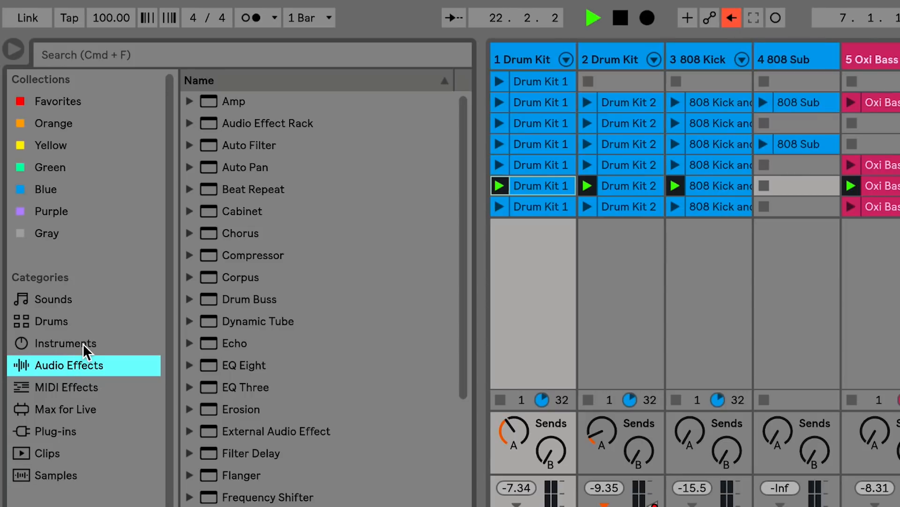
{"action": "left_click", "coordinate": [55, 123]}
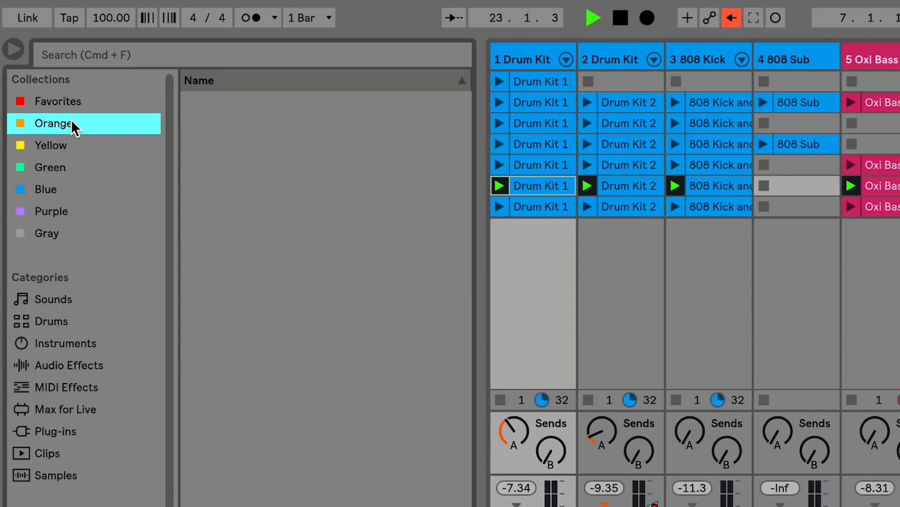
{"action": "left_click", "coordinate": [58, 101]}
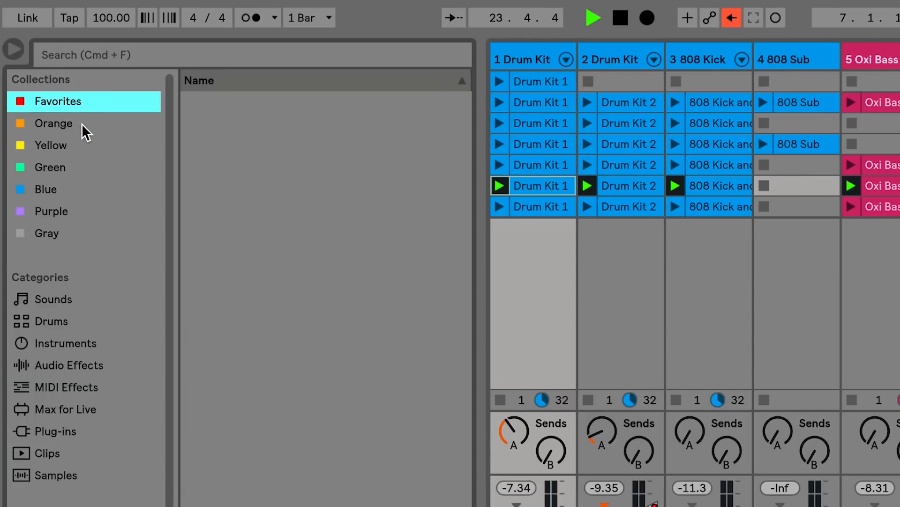
{"action": "left_click", "coordinate": [54, 123]}
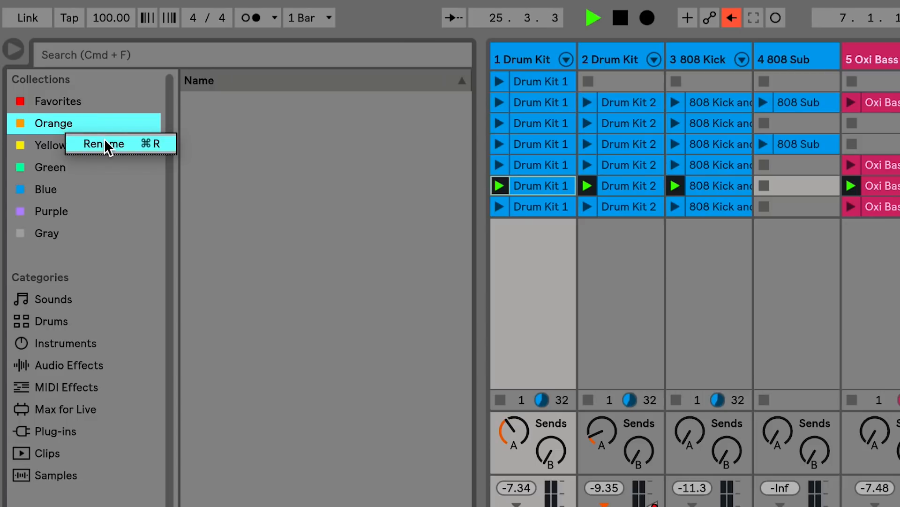
Rename the Orange collection to Drum and tag Banjorific.adv into Drum.
{"action": "left_click", "coordinate": [103, 144]}
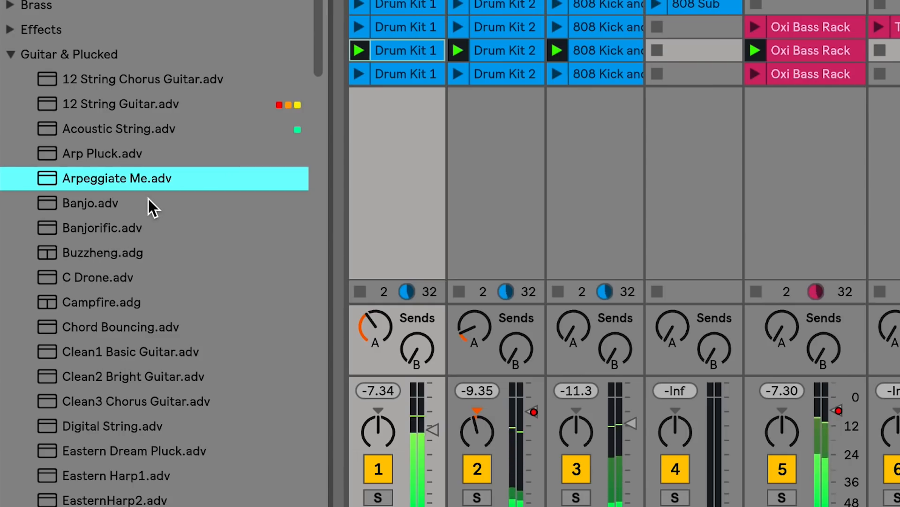
{"action": "right_click", "coordinate": [102, 227]}
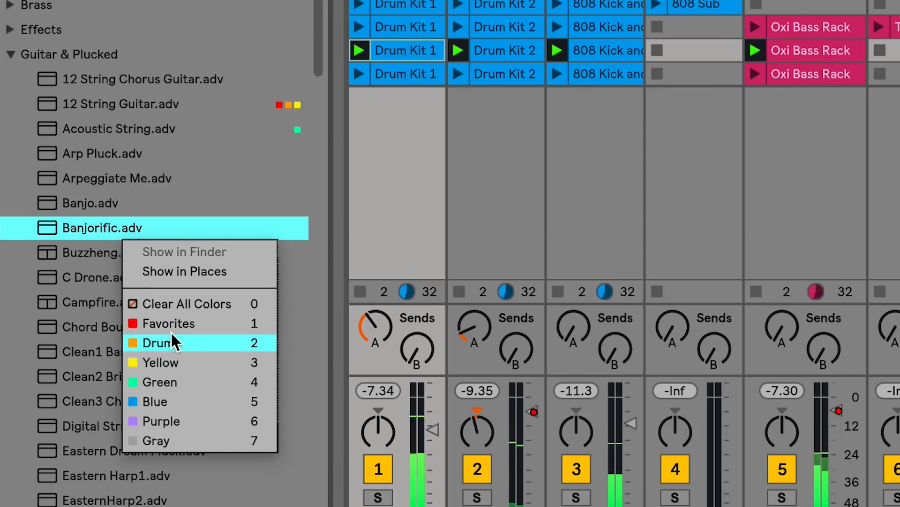
{"action": "left_click", "coordinate": [155, 343]}
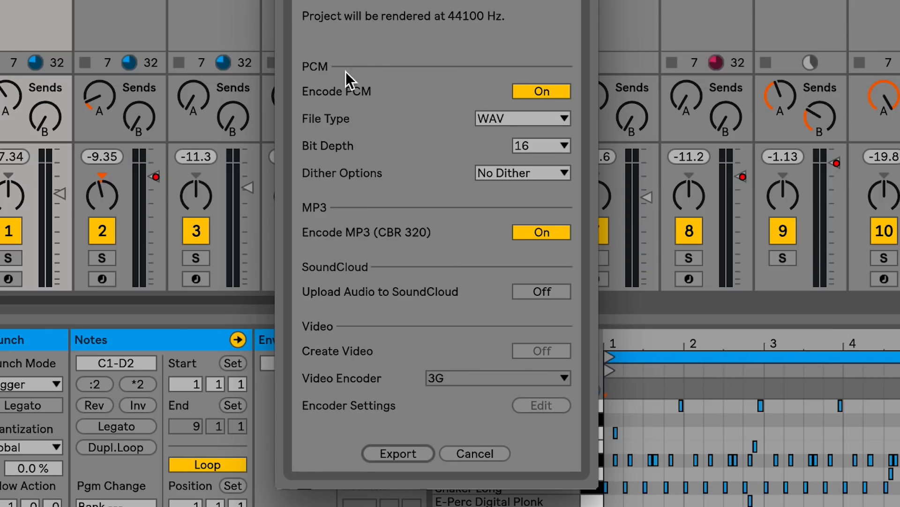
{"action": "mouse_move", "coordinate": [416, 239]}
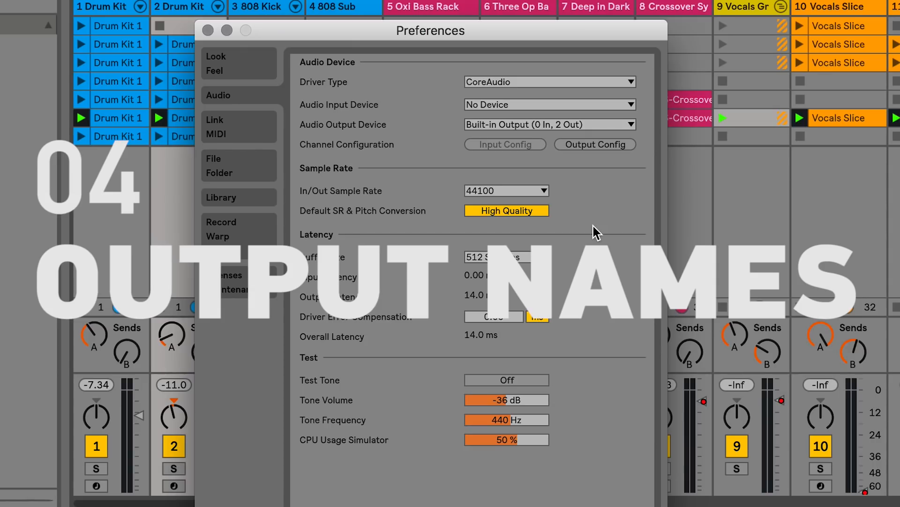
Name the mono outputs 'Headphones Left' and 'Headphones Right', then check master output routing.
{"action": "left_click", "coordinate": [594, 144]}
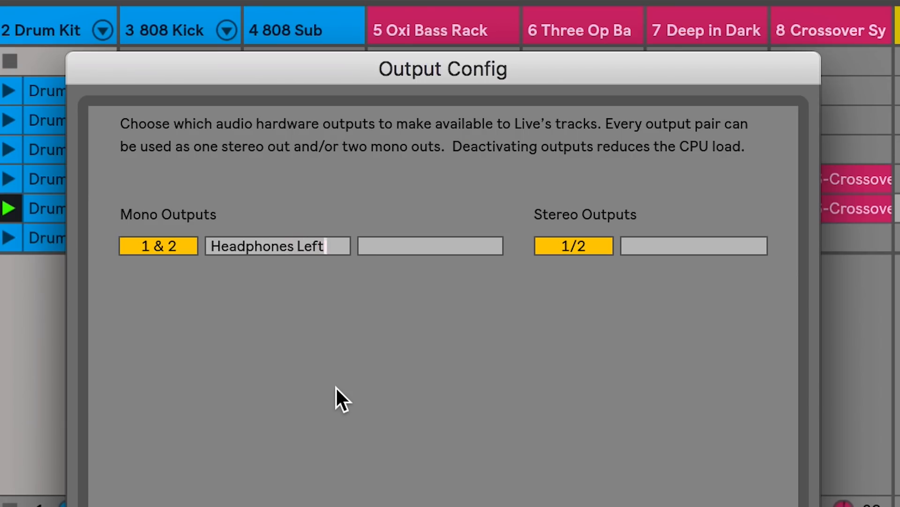
{"action": "type", "text": "Headphones"}
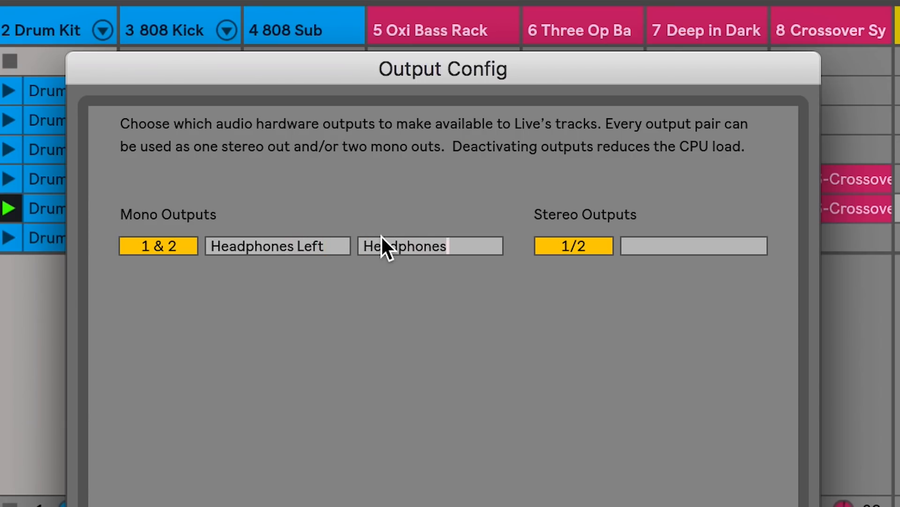
{"action": "type", "text": "Right"}
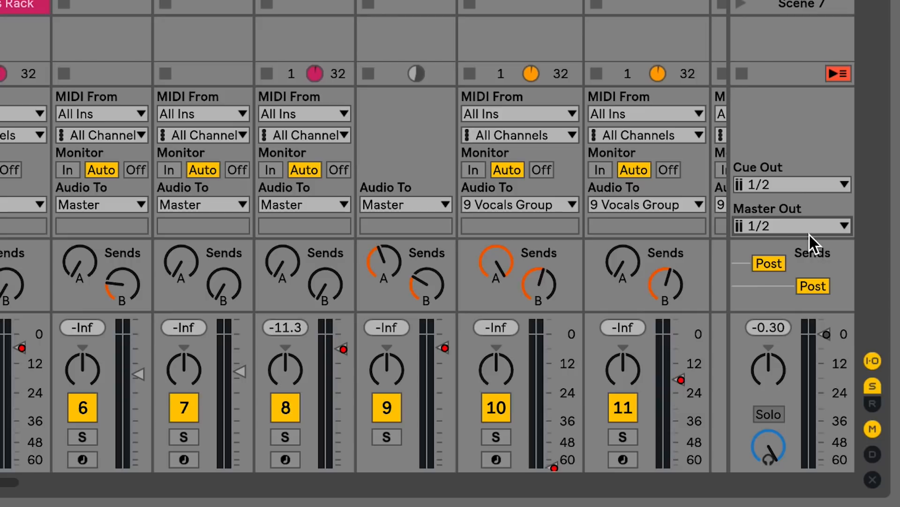
{"action": "left_click", "coordinate": [791, 225]}
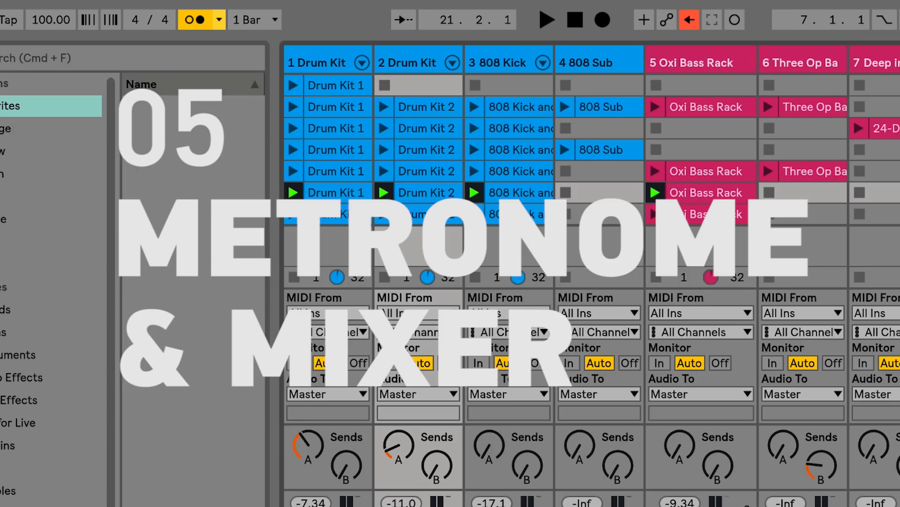
Check the metronome settings, then set track 2's pan to Split Stereo Pan Mode.
{"action": "left_click", "coordinate": [219, 20]}
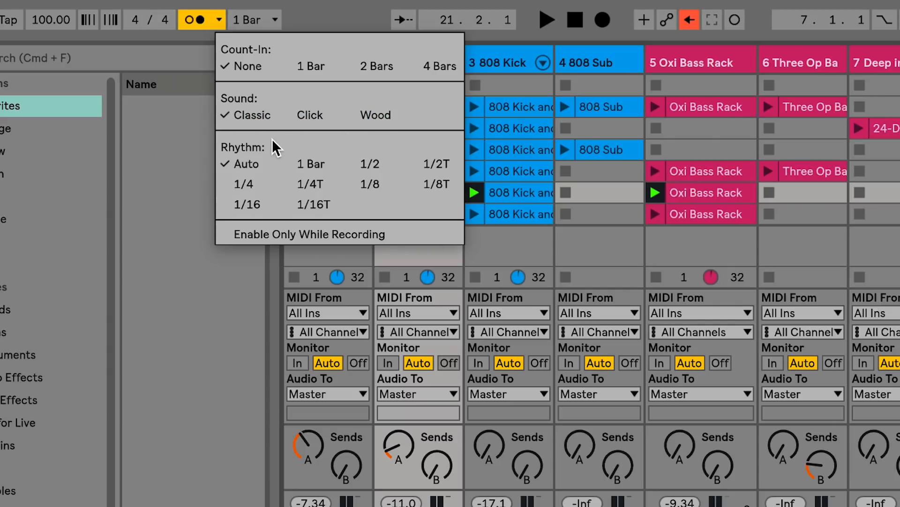
{"action": "mouse_move", "coordinate": [310, 184]}
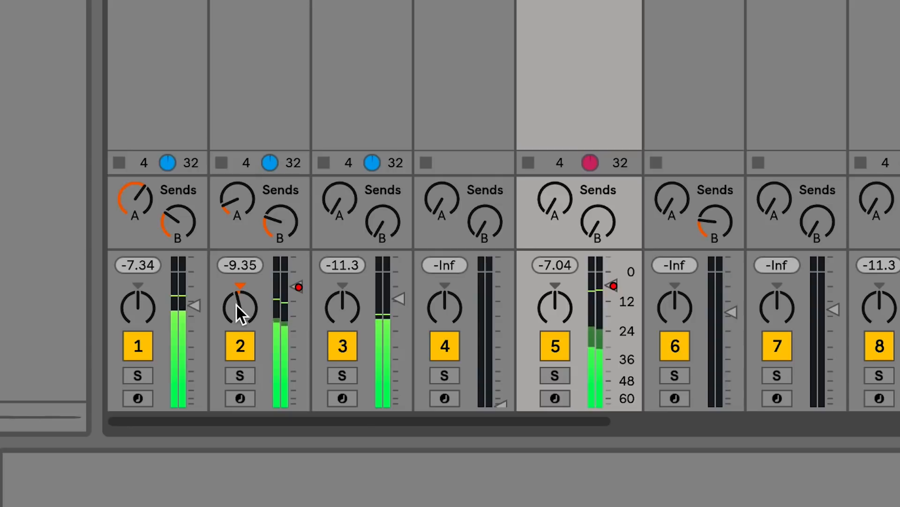
{"action": "right_click", "coordinate": [240, 296]}
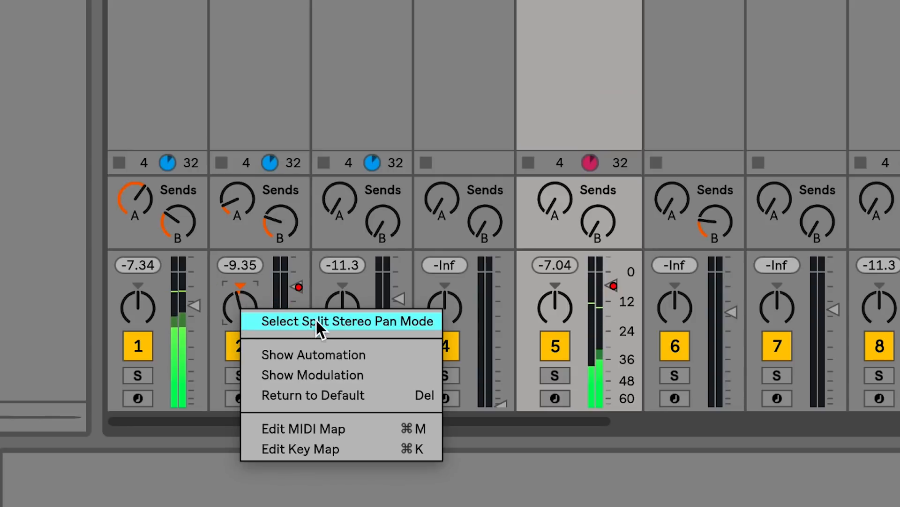
{"action": "left_click", "coordinate": [347, 321]}
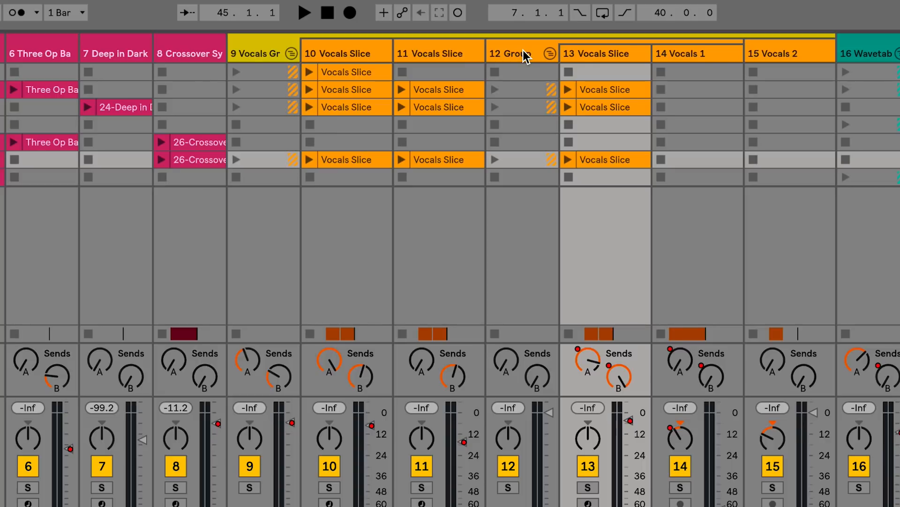
Apply Assign Track Color to Grouped Tracks and Clips on the Vocals Group track.
{"action": "right_click", "coordinate": [255, 53]}
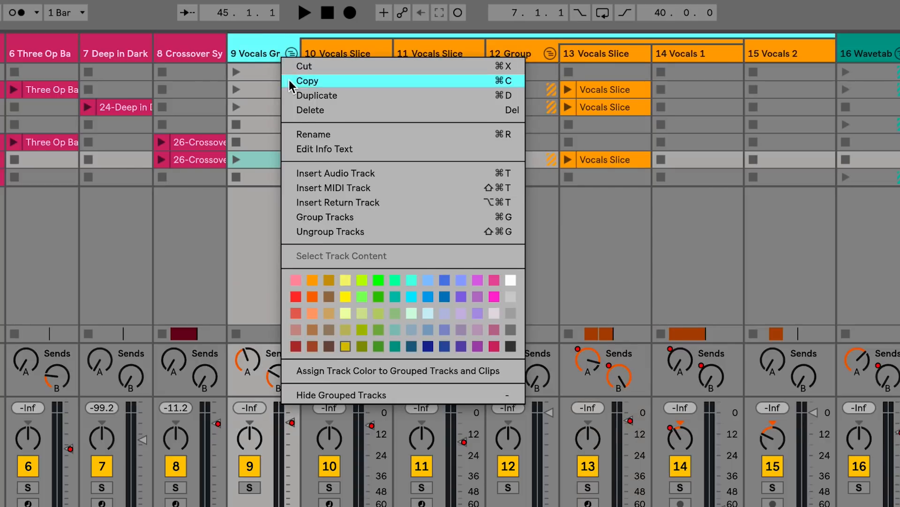
{"action": "mouse_move", "coordinate": [384, 370]}
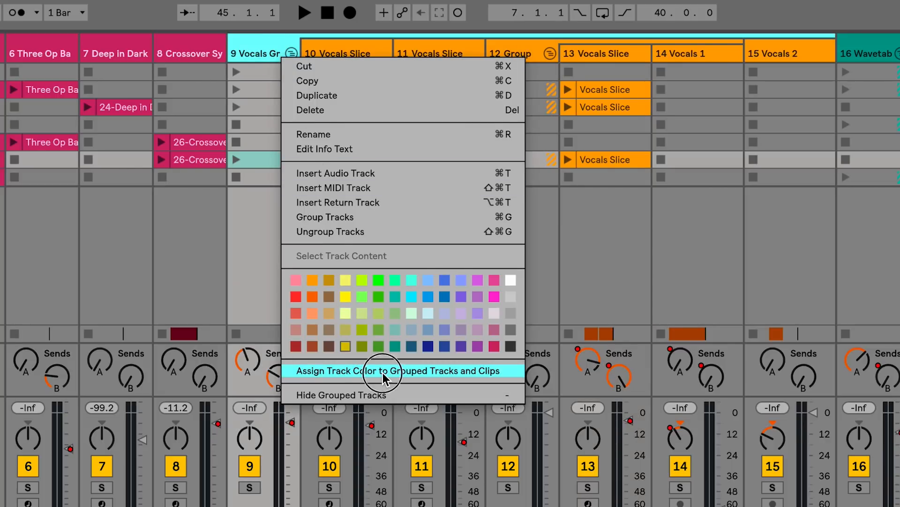
{"action": "left_click", "coordinate": [394, 371]}
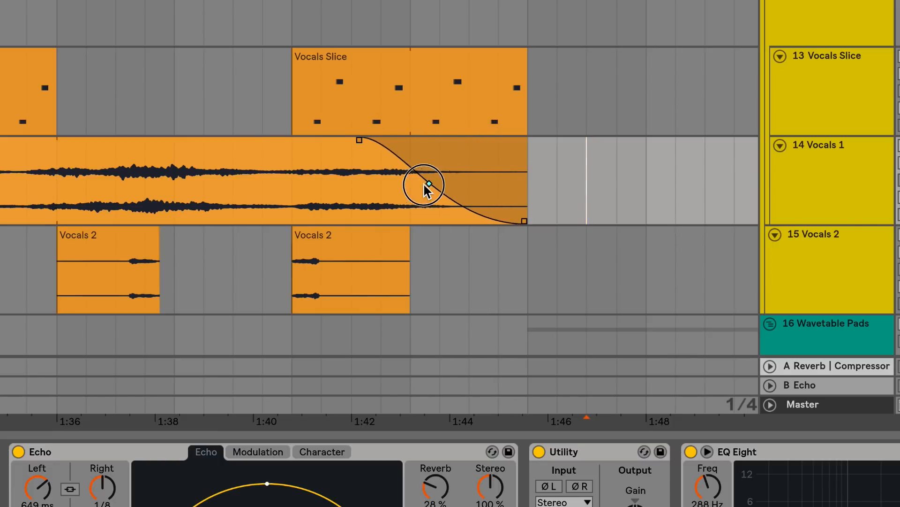
Bend the Vocals 1 clip's fade-out curve, then click the button beside Set.
{"action": "left_click_drag", "start_coordinate": [428, 184], "coordinate": [511, 207]}
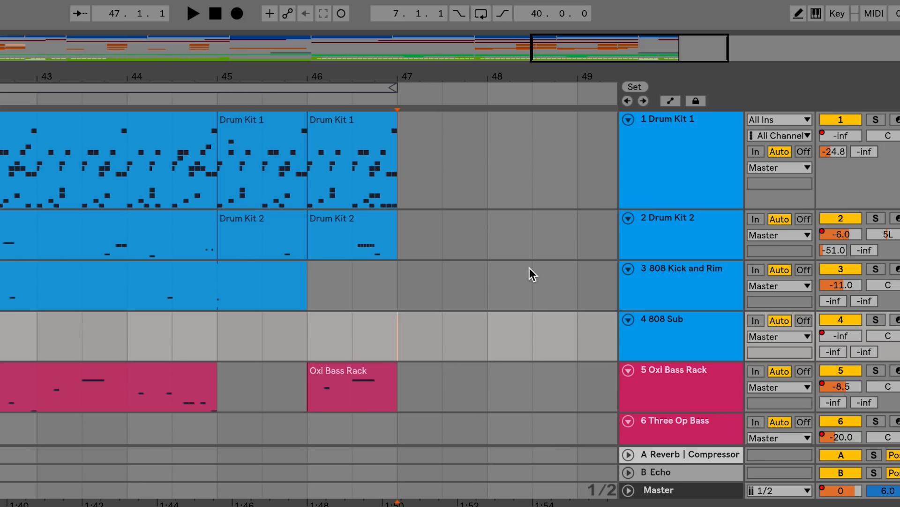
{"action": "mouse_move", "coordinate": [672, 118]}
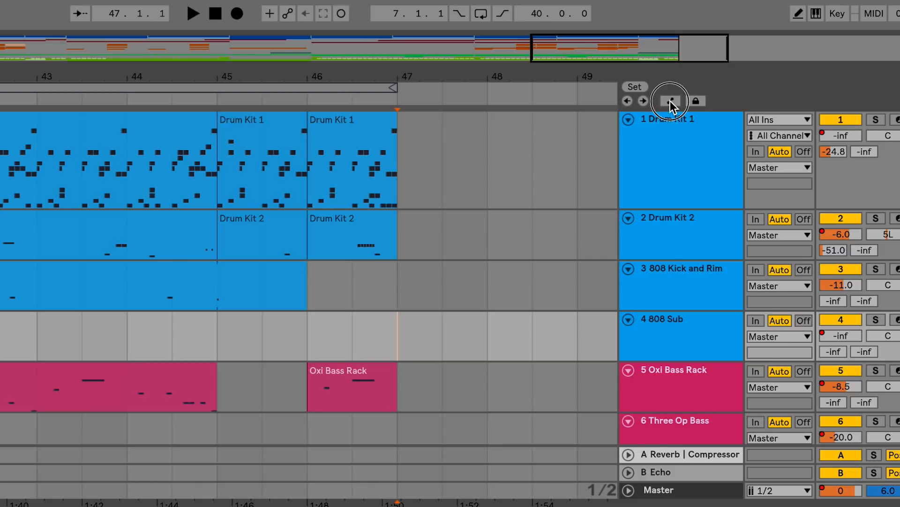
{"action": "left_click", "coordinate": [670, 100]}
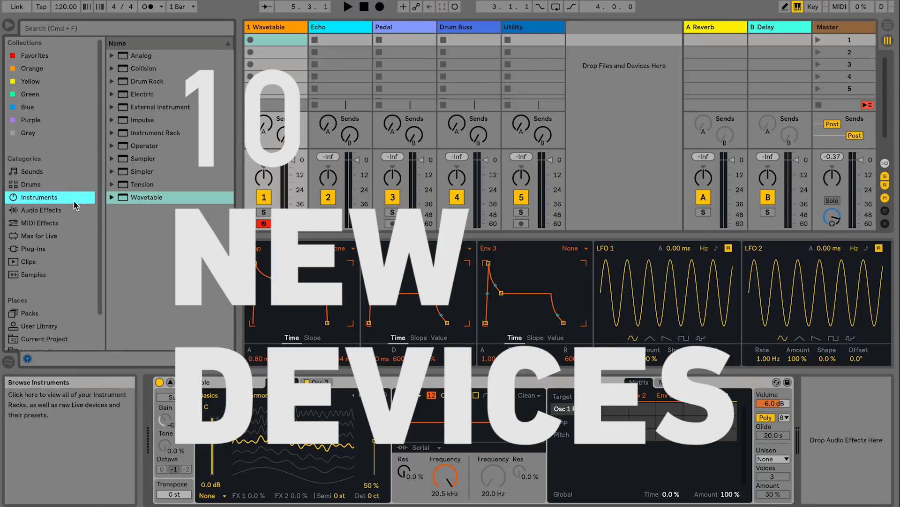
List Instruments, then sweep Wavetable Osc 2's position through Basic Shapes.
{"action": "left_click", "coordinate": [41, 210]}
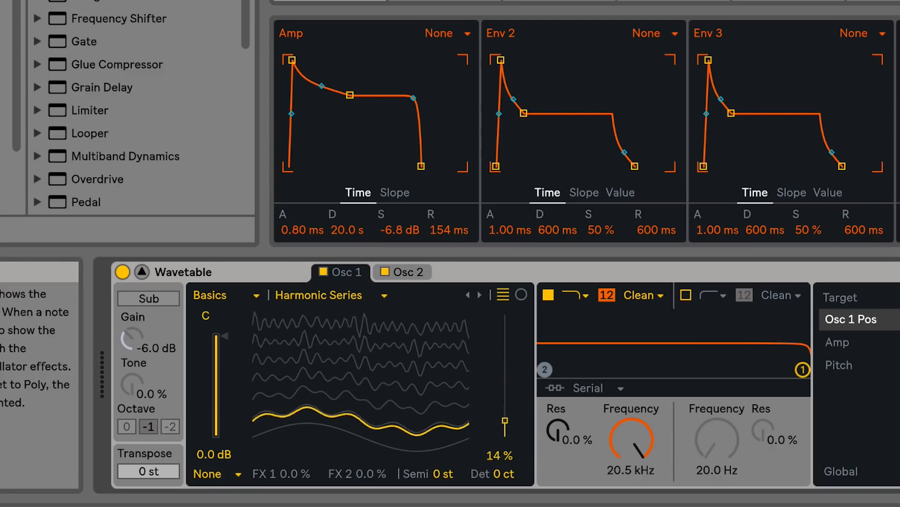
{"action": "left_click", "coordinate": [403, 271]}
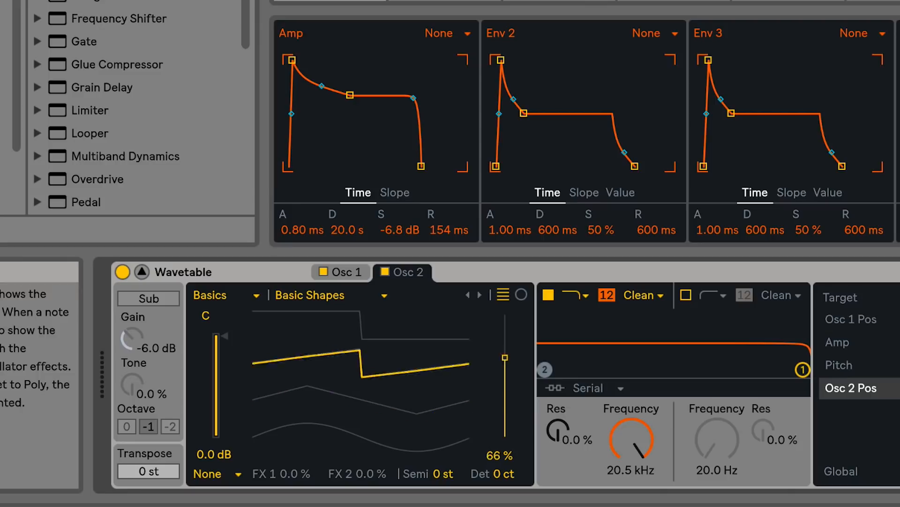
{"action": "left_click_drag", "start_coordinate": [504, 356], "coordinate": [504, 391]}
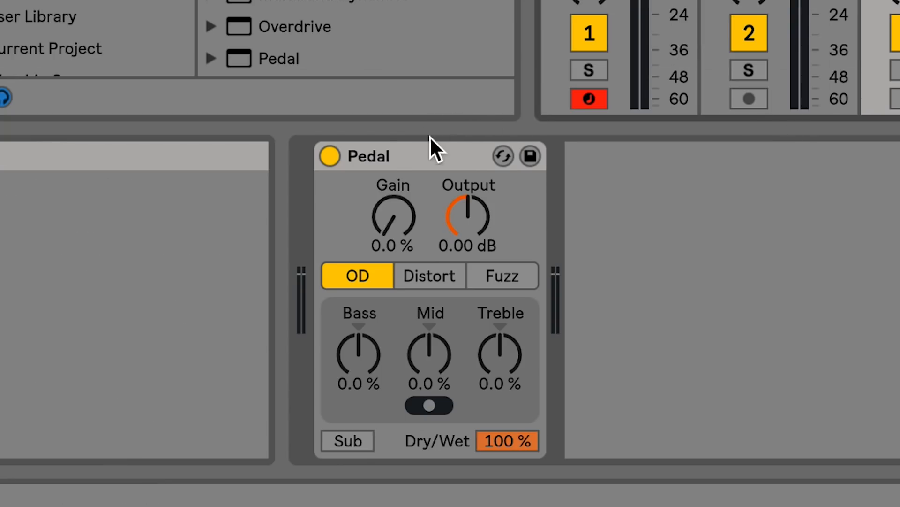
Select the Drum Buss track and adjust the Boom Freq knob.
{"action": "left_click", "coordinate": [430, 276]}
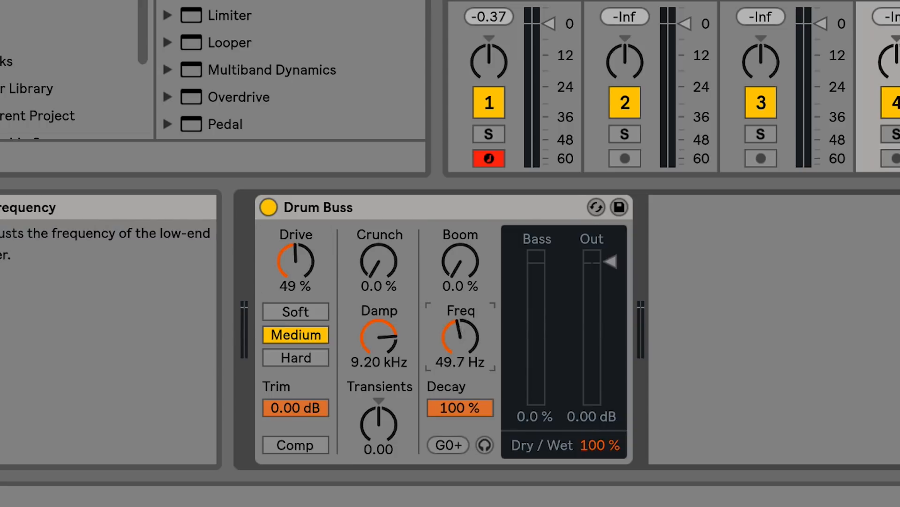
{"action": "left_click_drag", "start_coordinate": [379, 339], "coordinate": [382, 373]}
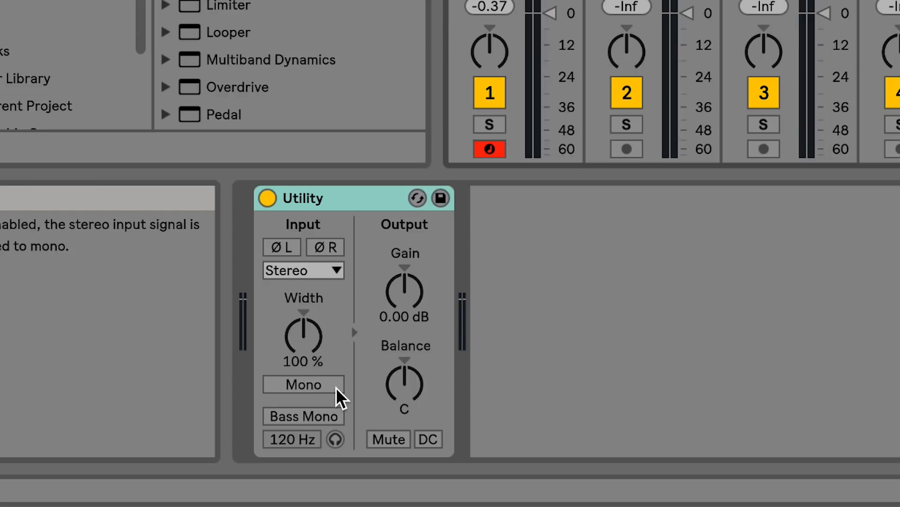
Toggle Utility's Mono on and off, then set its input channel to Left.
{"action": "left_click", "coordinate": [302, 384]}
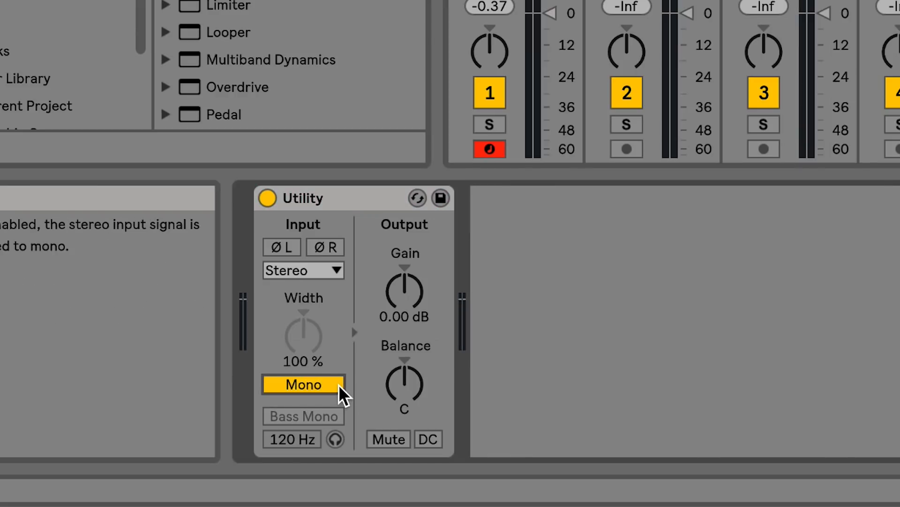
{"action": "left_click", "coordinate": [302, 416]}
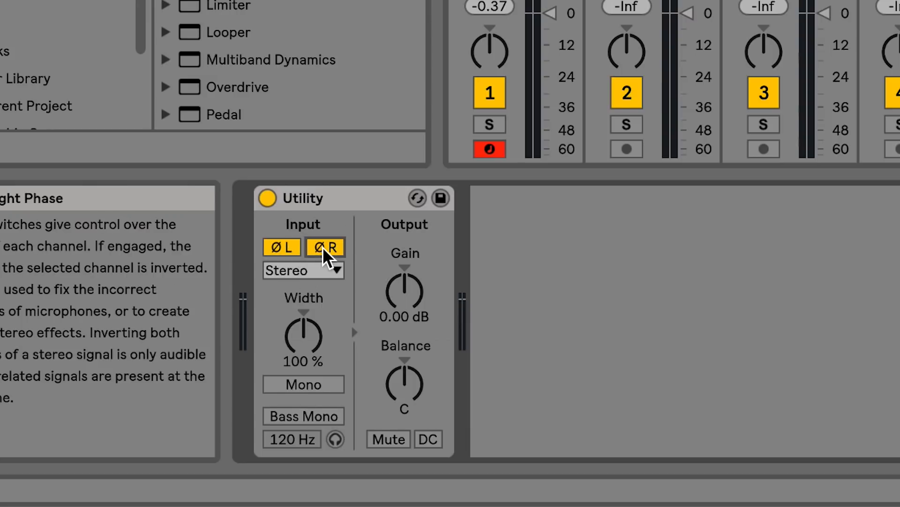
{"action": "left_click", "coordinate": [302, 270]}
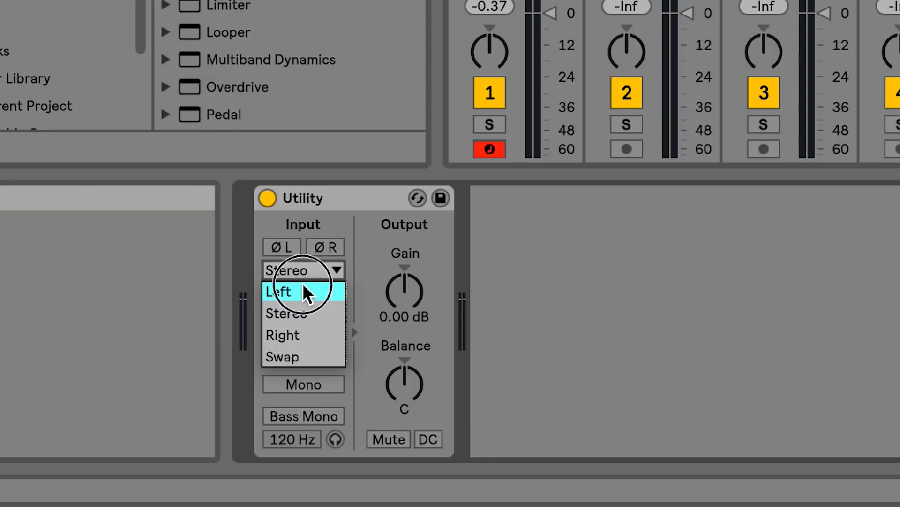
{"action": "left_click", "coordinate": [278, 290]}
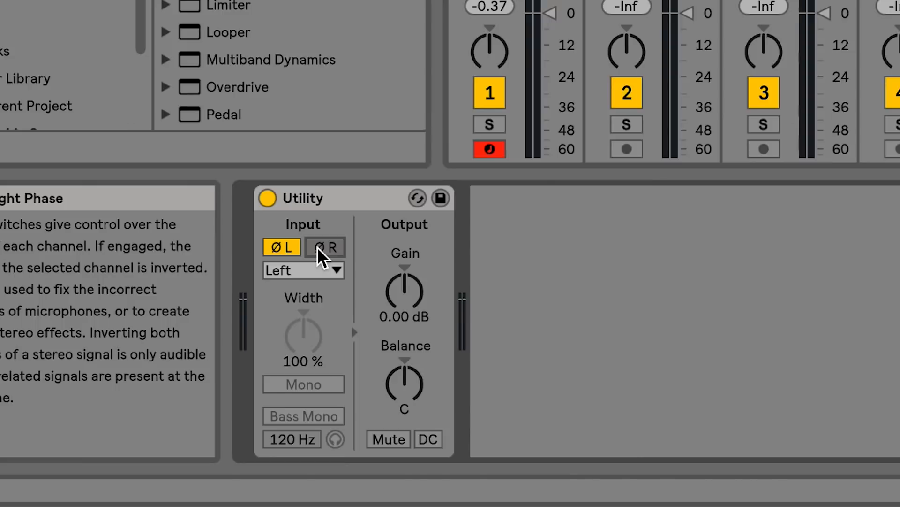